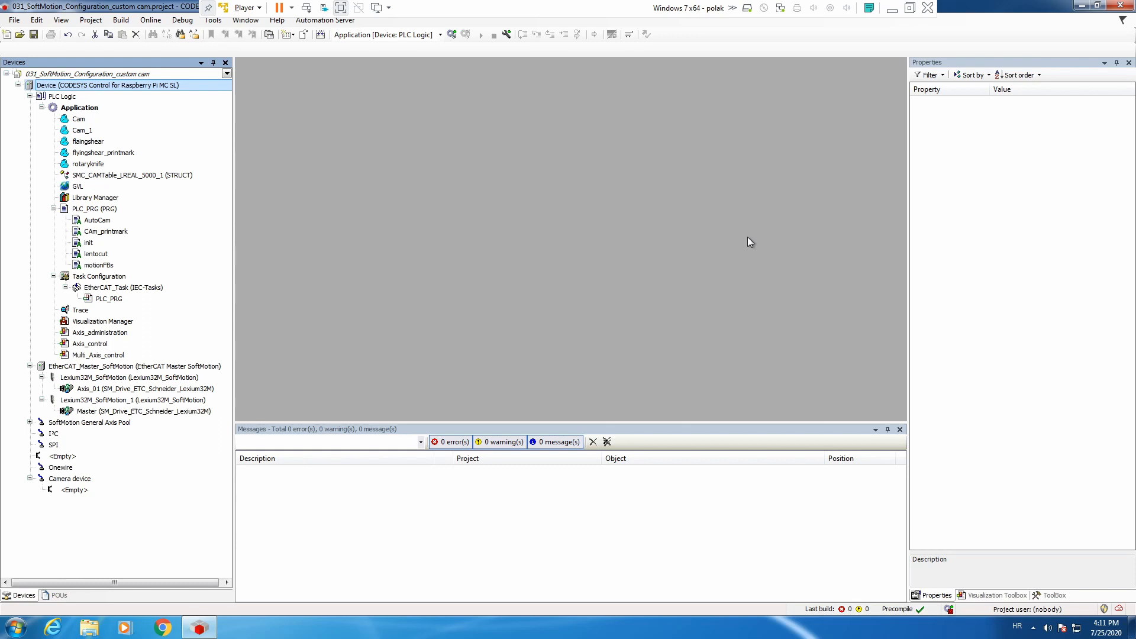
pyautogui.moveTo(268, 119)
pyautogui.write('fl')
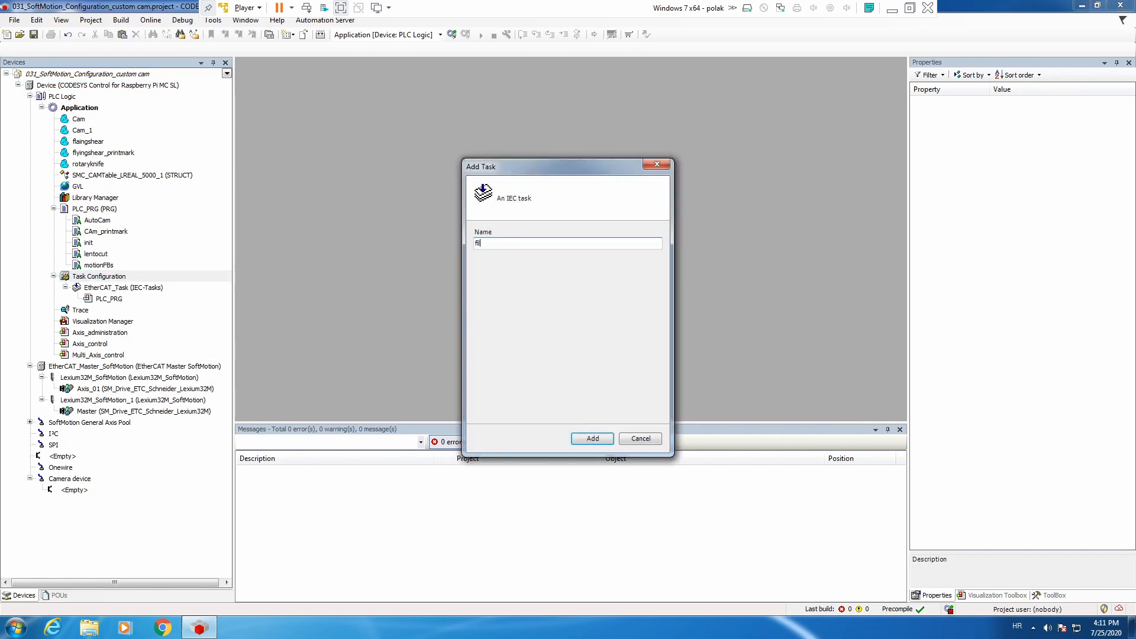
# Step: Confirm adding the cyclic 'files' task under Task Configuration
pyautogui.click(591, 439)
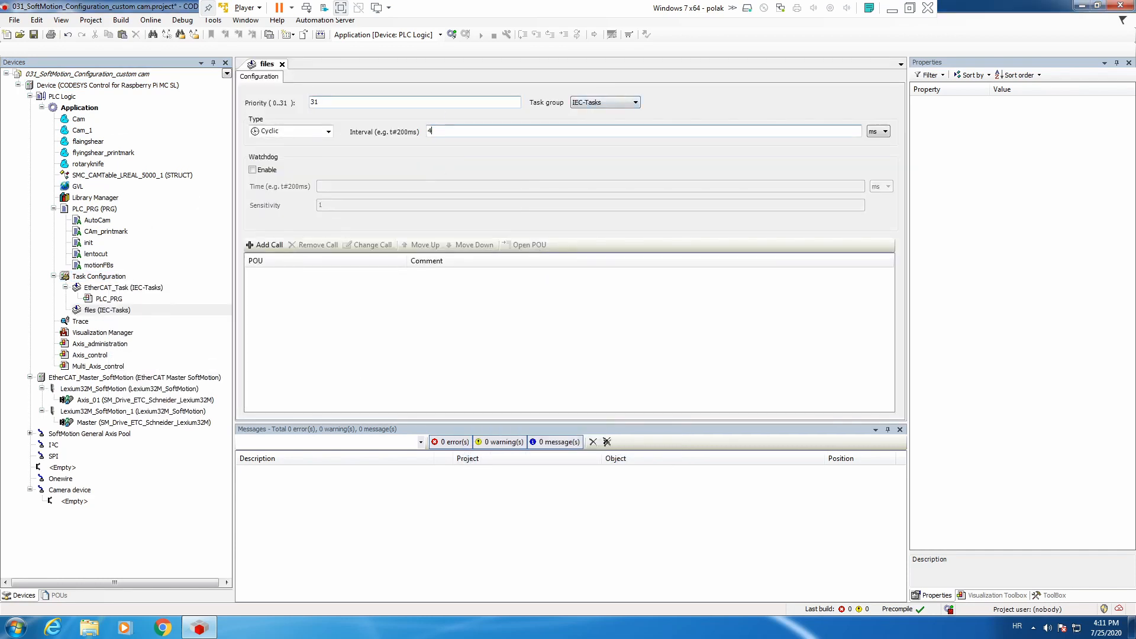
pyautogui.rightClick(78, 107)
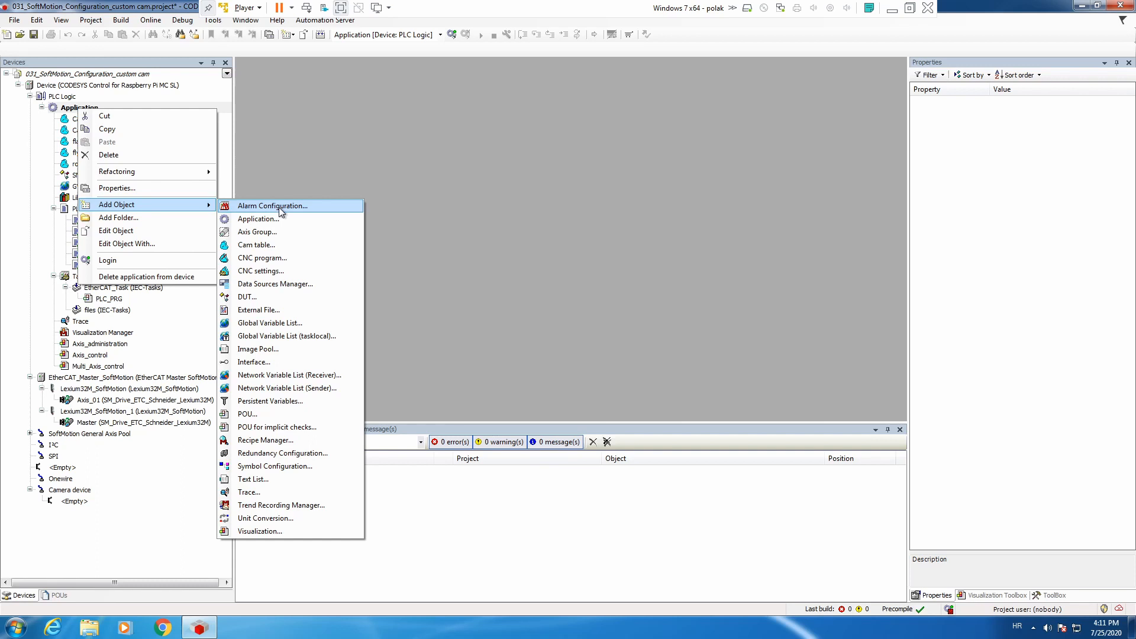
# Step: Create the 'files' program and insert an SMC_WriteCAM_1 call with CAM := stCamTable
pyautogui.click(247, 413)
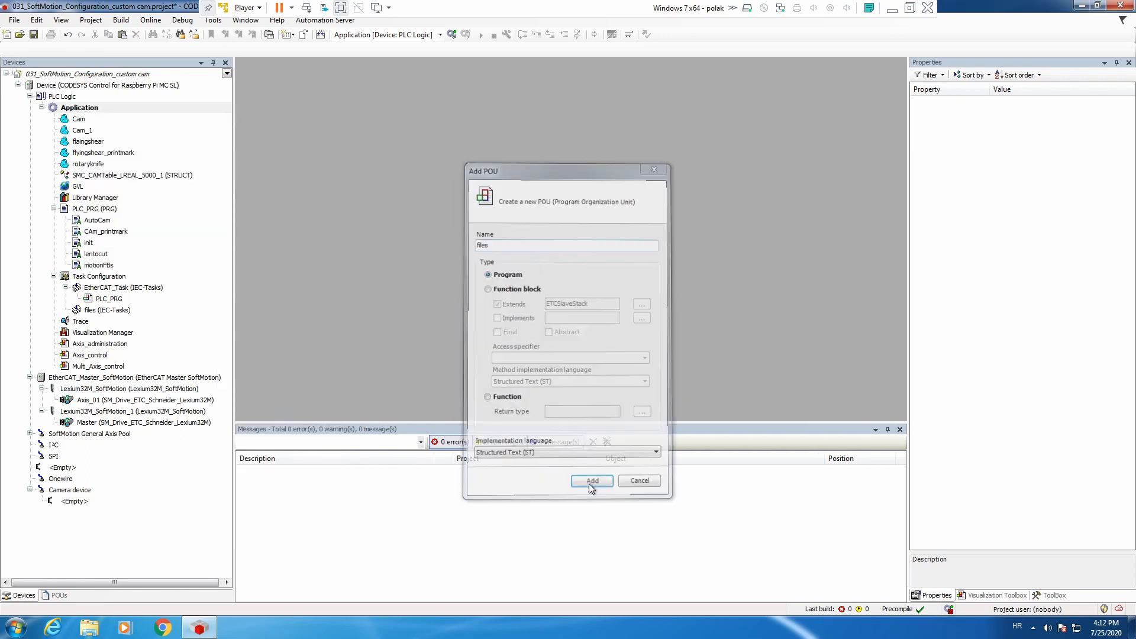
pyautogui.click(591, 481)
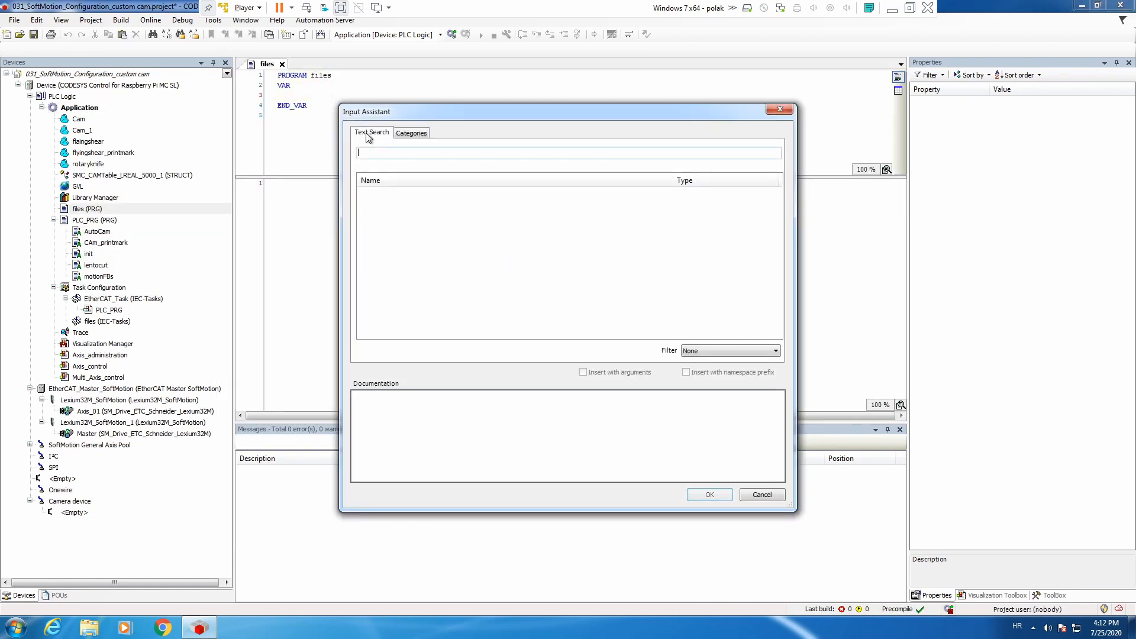
pyautogui.click(709, 494)
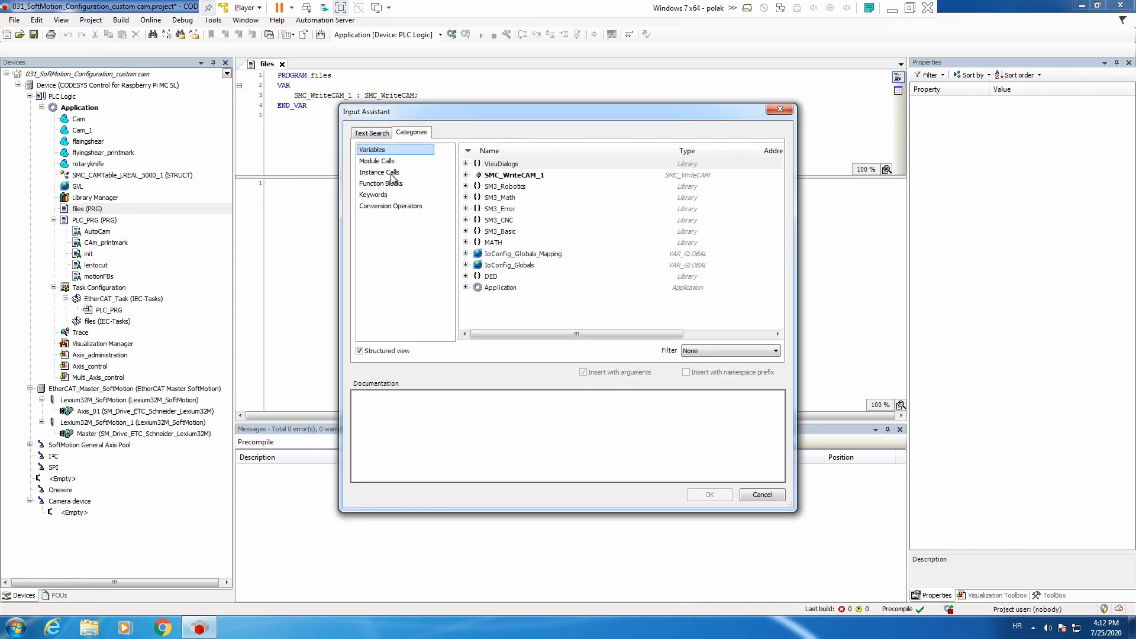
pyautogui.click(709, 494)
pyautogui.write('file')
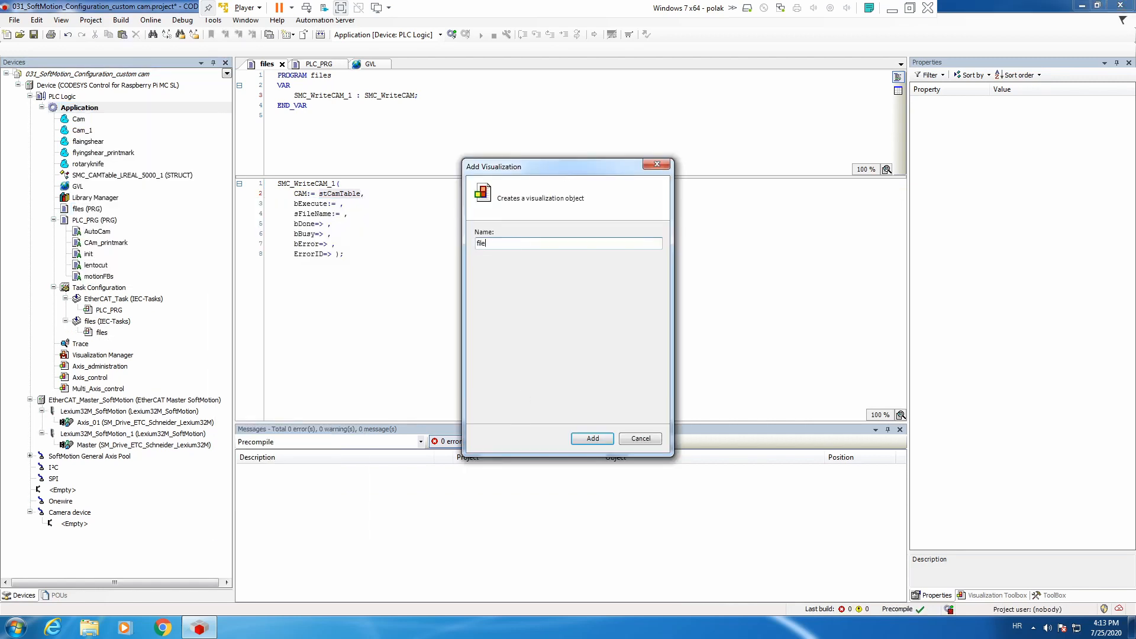
# Step: Create the 'files' visualization with a VISU_SMC_WriteCAM faceplate frame
pyautogui.click(591, 439)
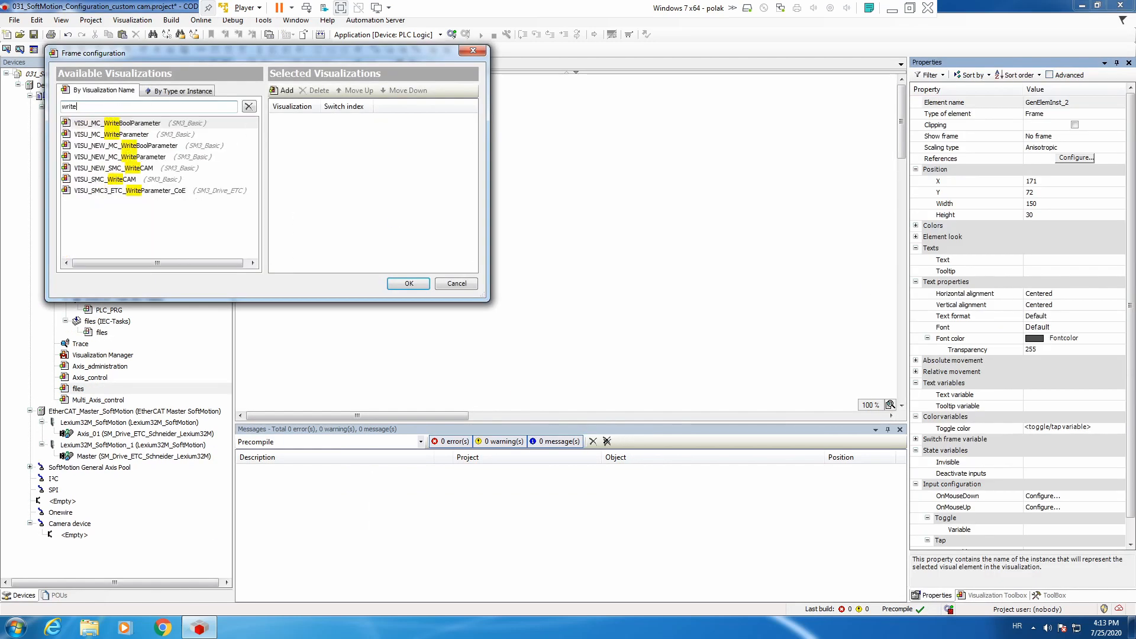
pyautogui.click(407, 284)
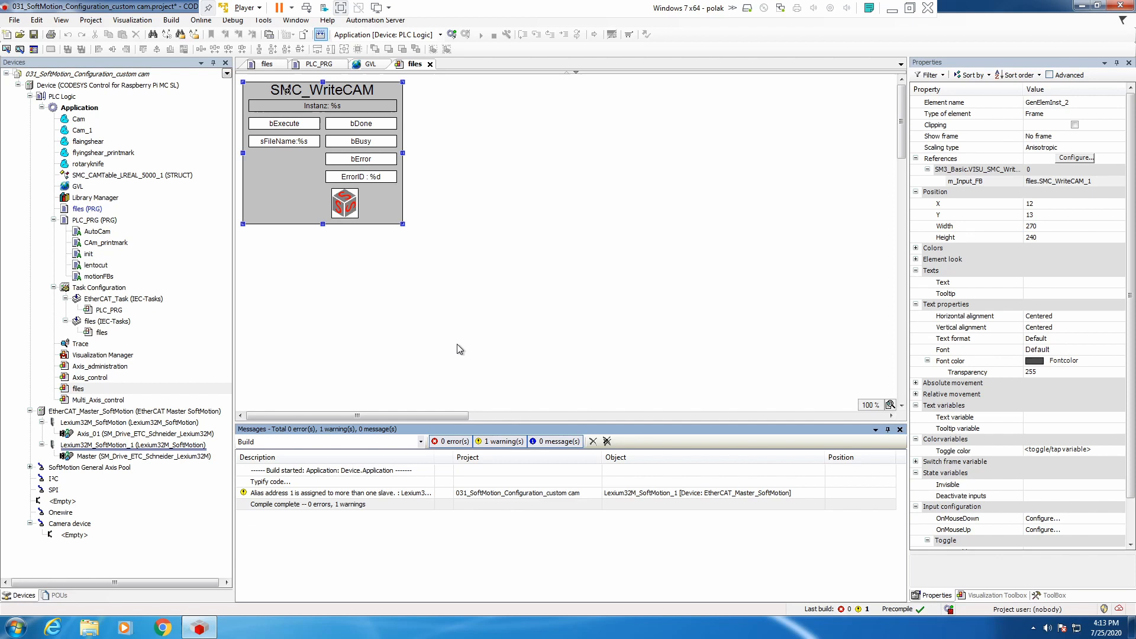
pyautogui.moveTo(95, 348)
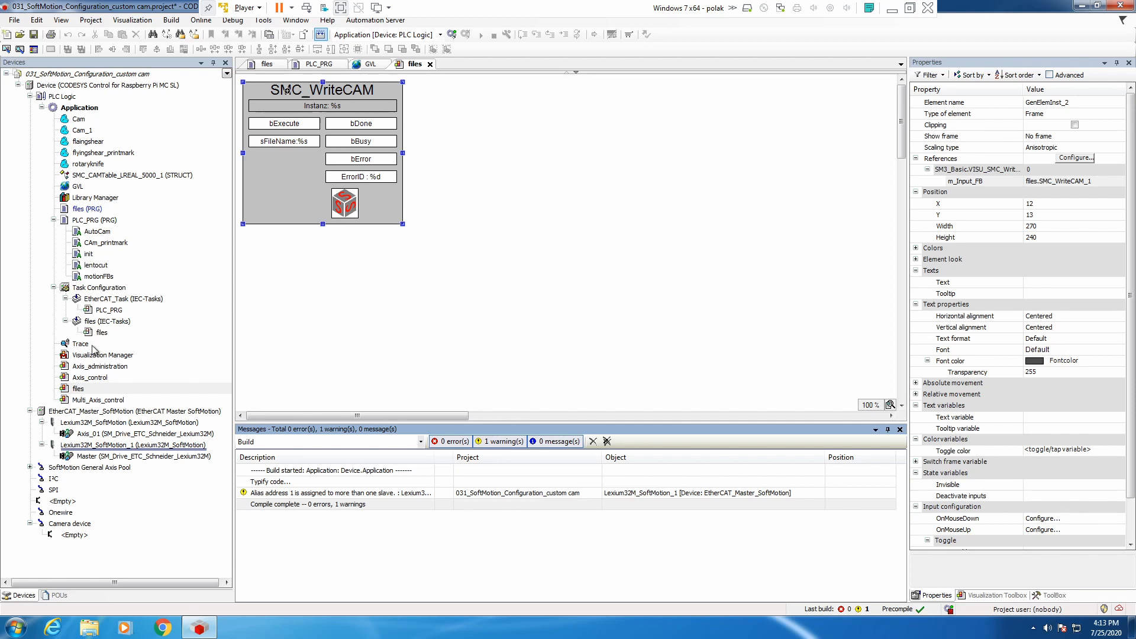
pyautogui.moveTo(100, 332)
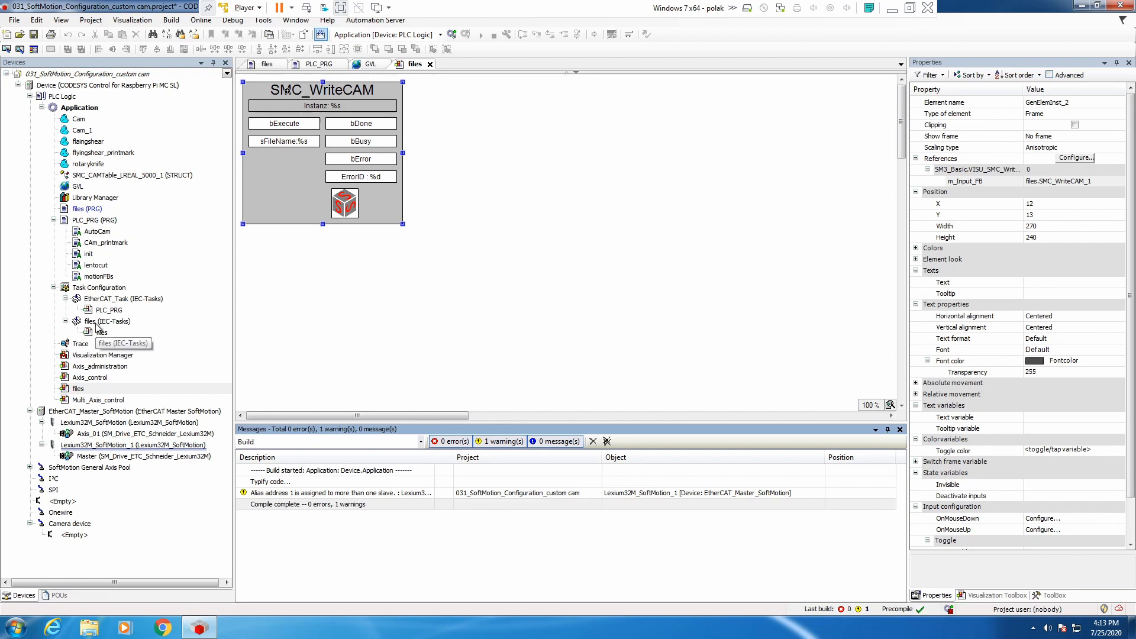
# Step: Review and close the files task settings, then reopen the files program code
pyautogui.doubleClick(92, 320)
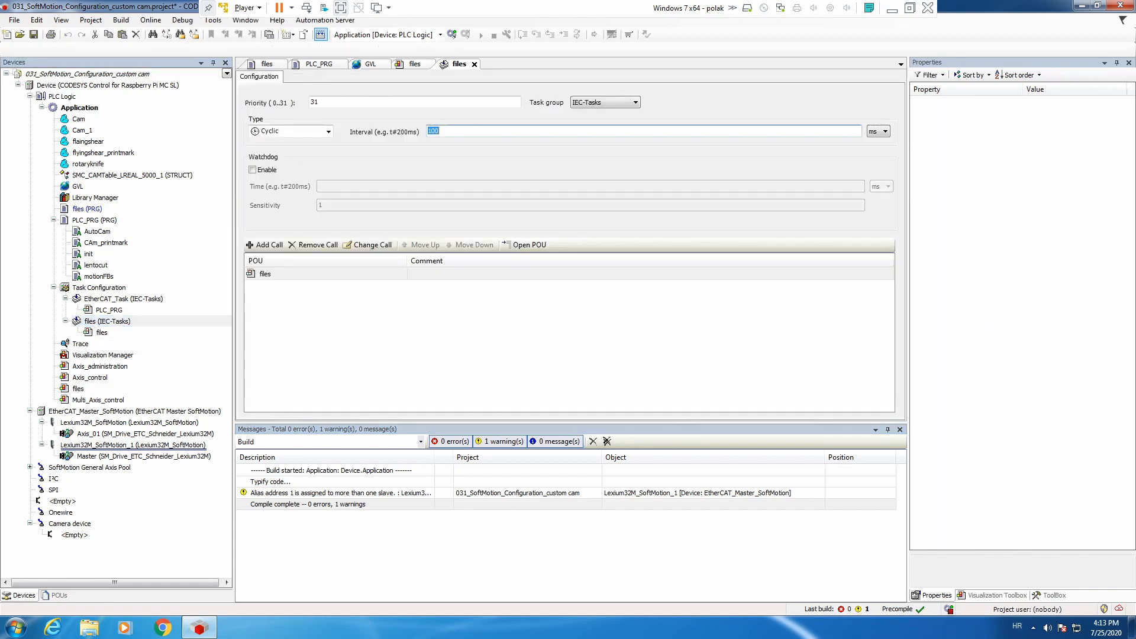
pyautogui.click(416, 64)
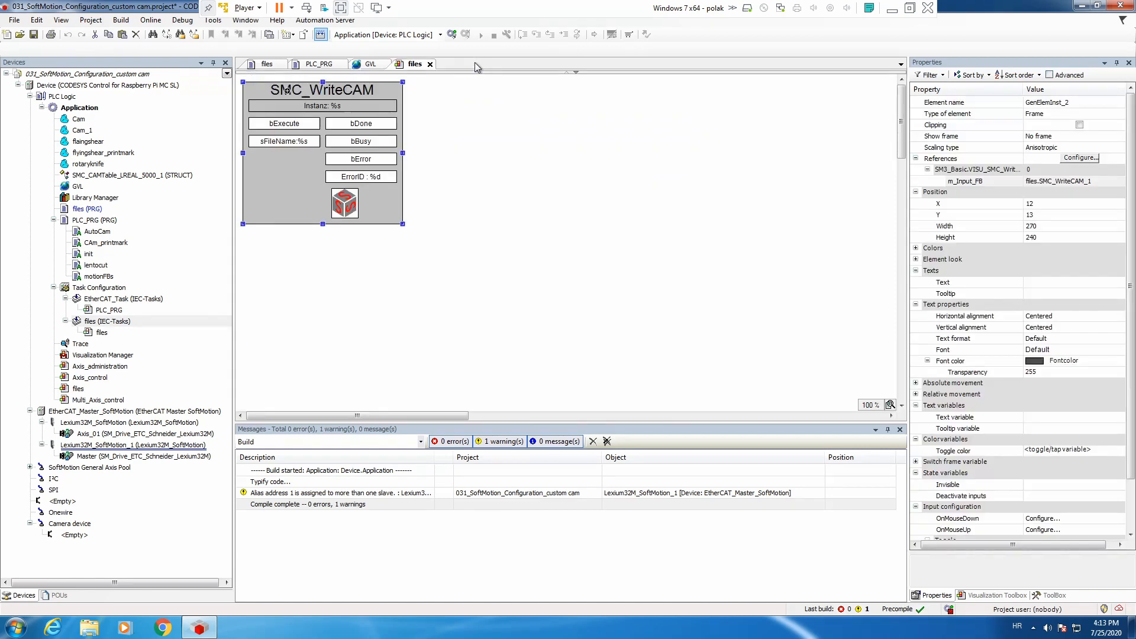
pyautogui.click(86, 209)
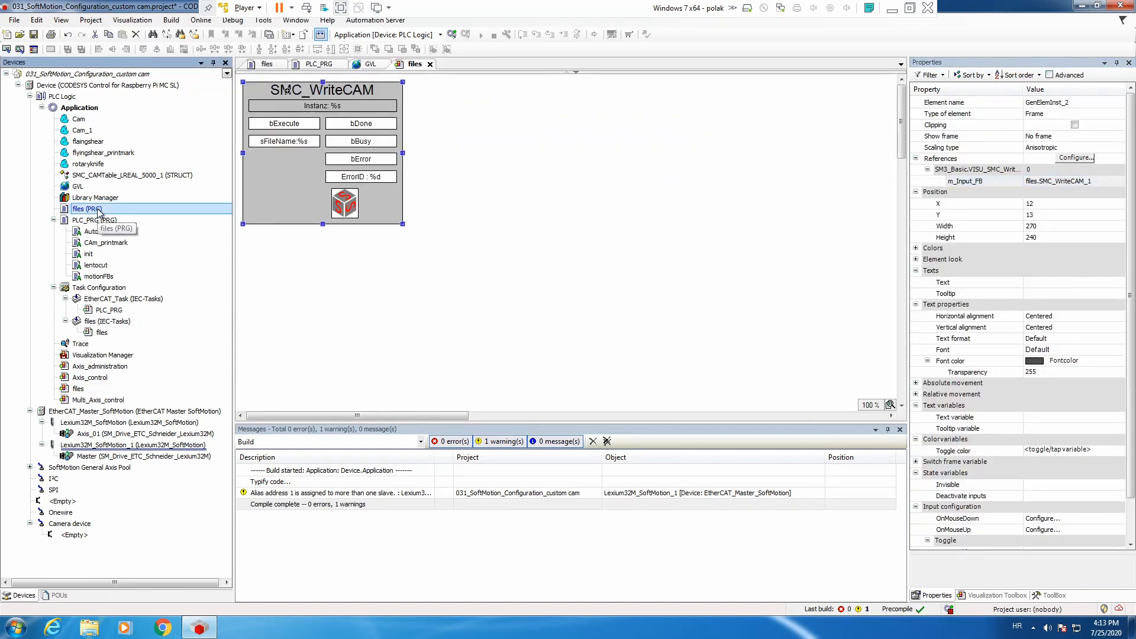
pyautogui.doubleClick(85, 209)
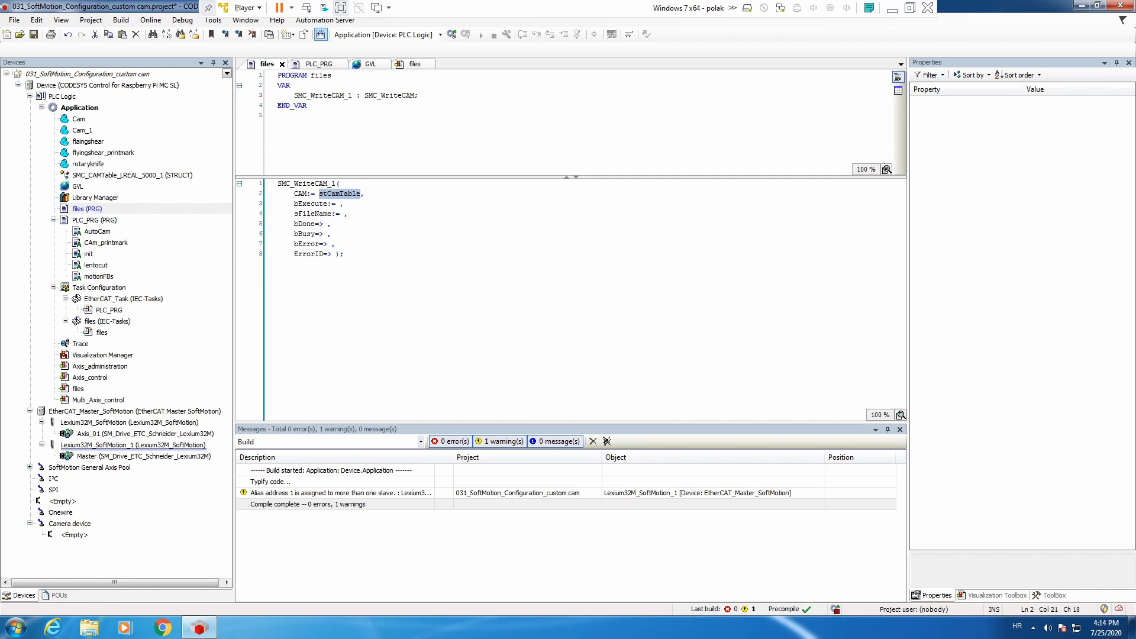
pyautogui.click(109, 84)
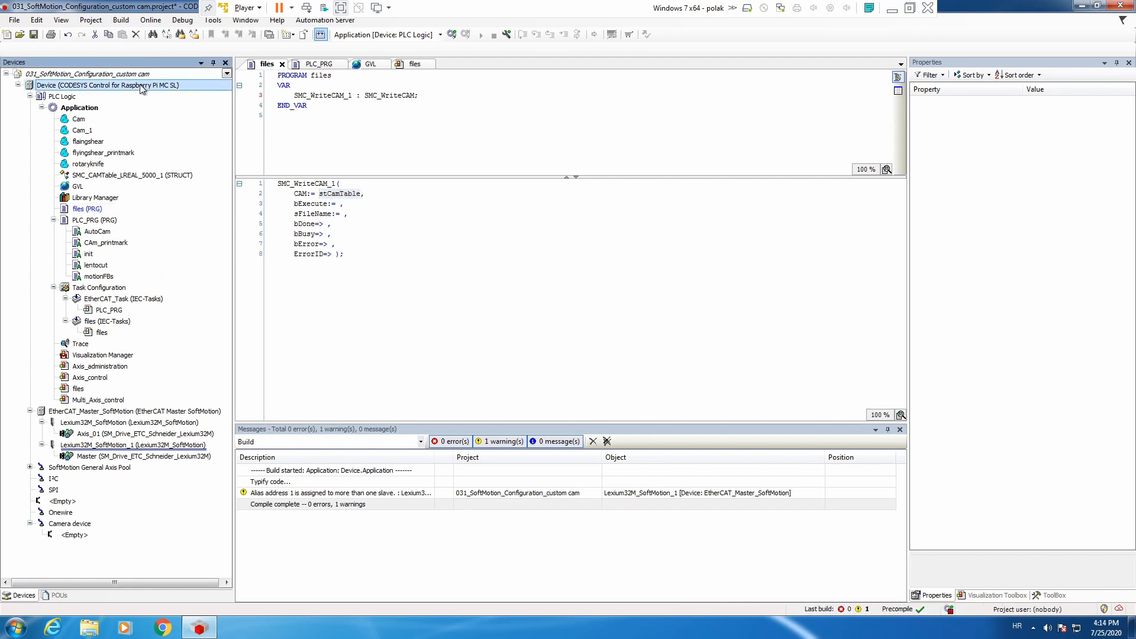
# Step: Scan for the Raspberry Pi, refresh its runtime Files list and open PlcLogic
pyautogui.doubleClick(97, 85)
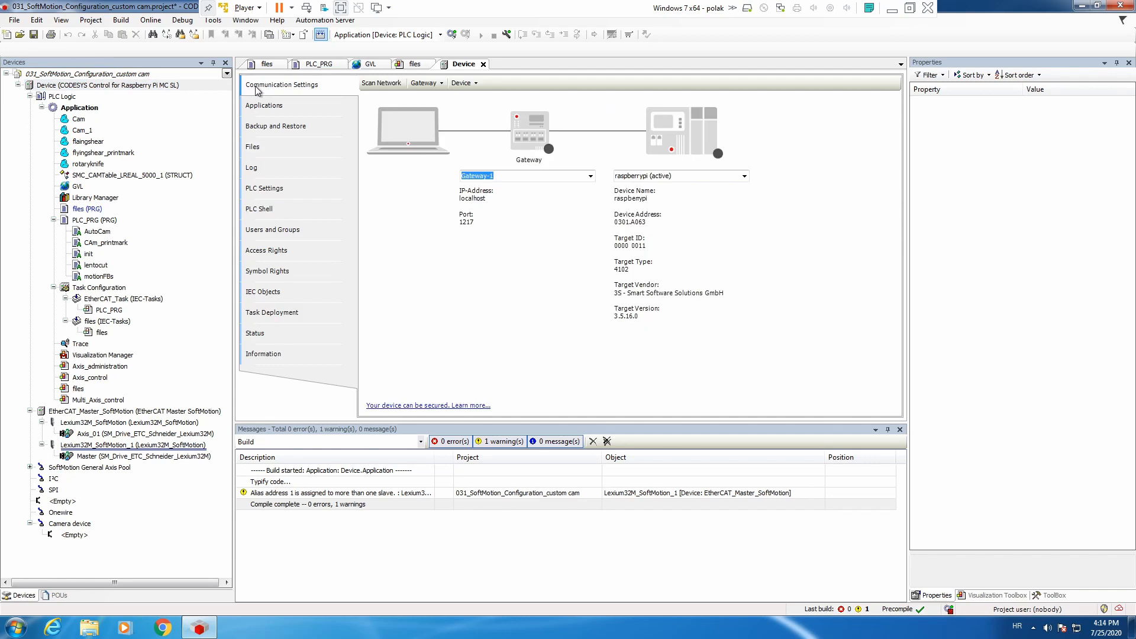
pyautogui.click(382, 83)
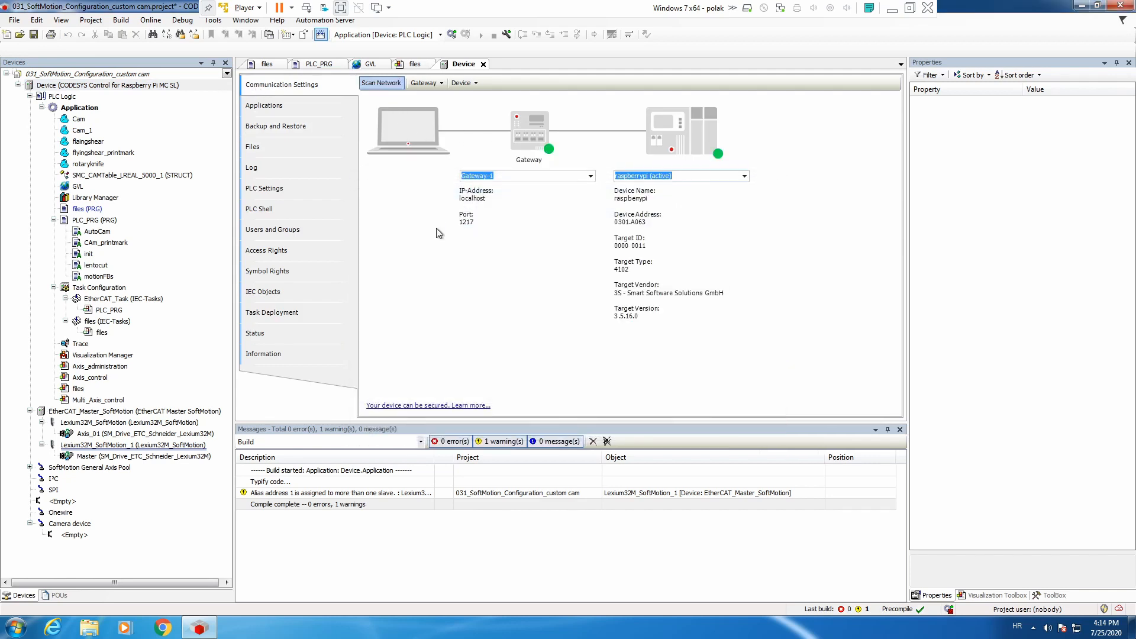
pyautogui.click(252, 146)
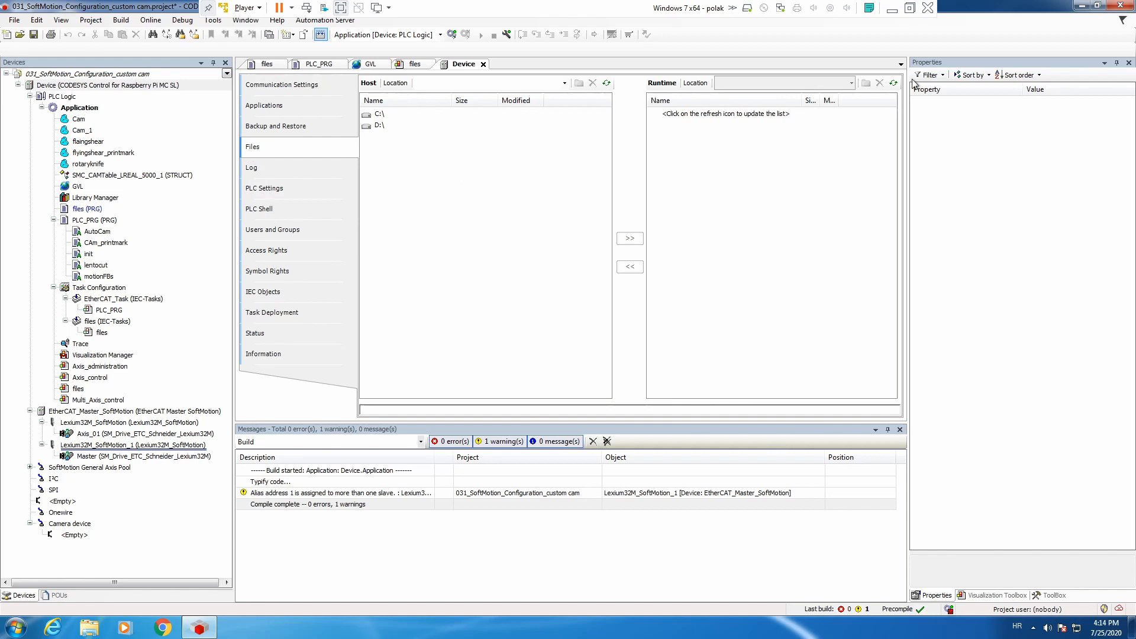
pyautogui.click(895, 83)
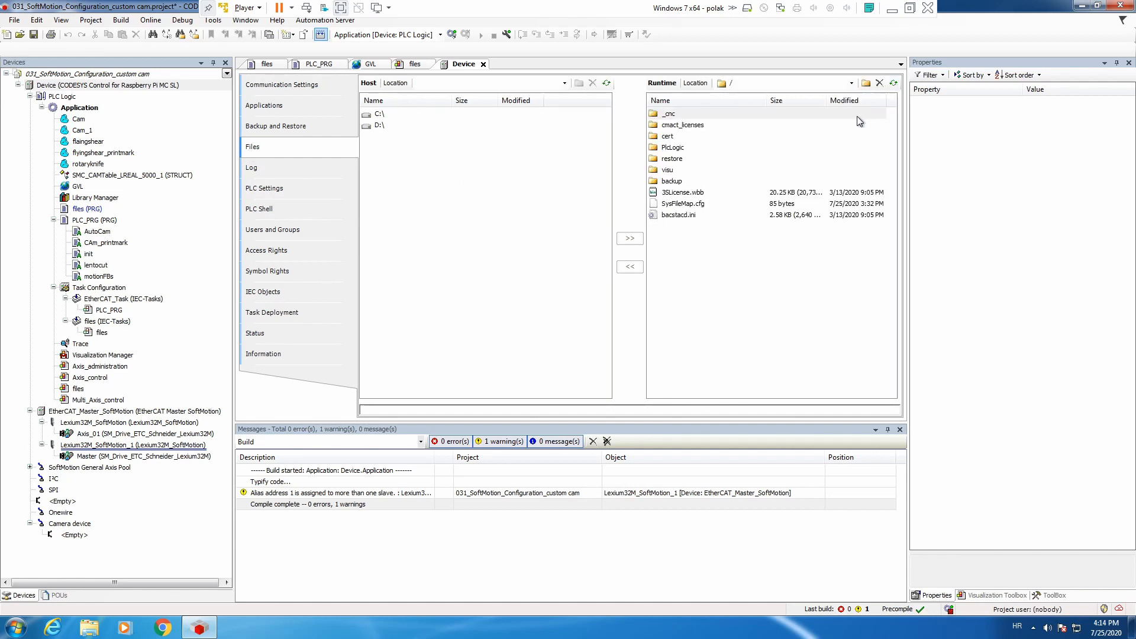
pyautogui.click(673, 147)
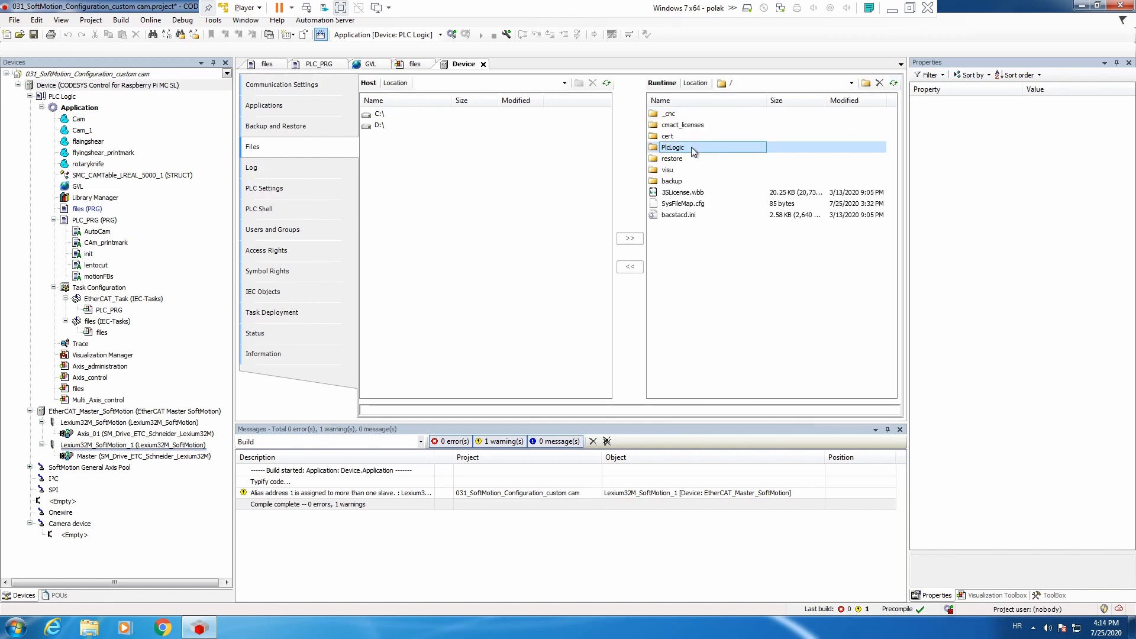
pyautogui.doubleClick(671, 148)
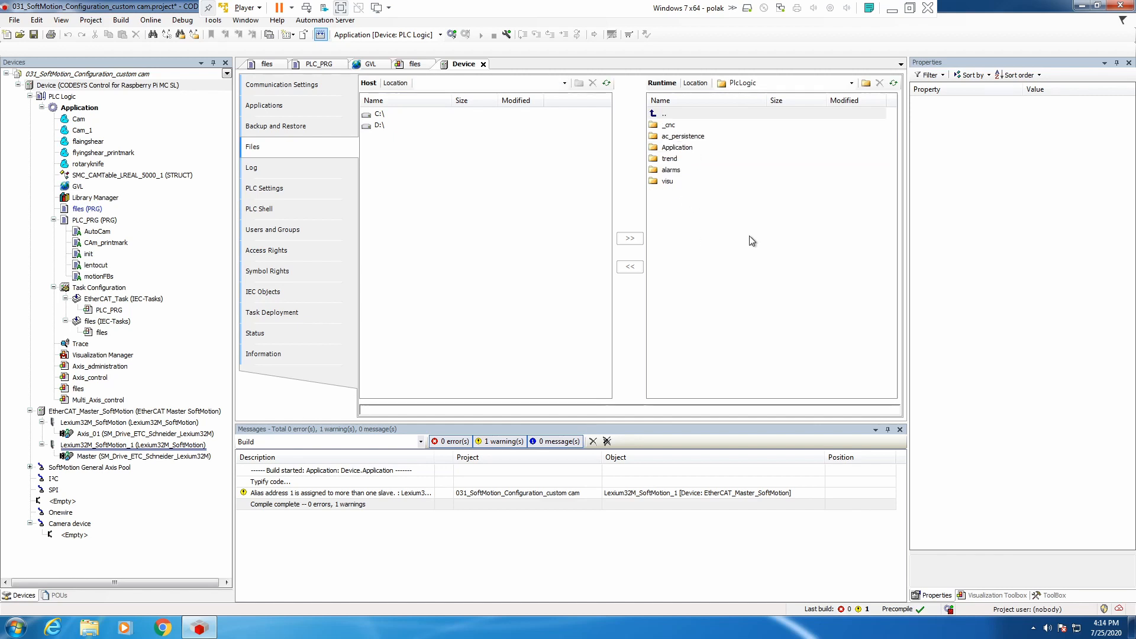
pyautogui.moveTo(708, 226)
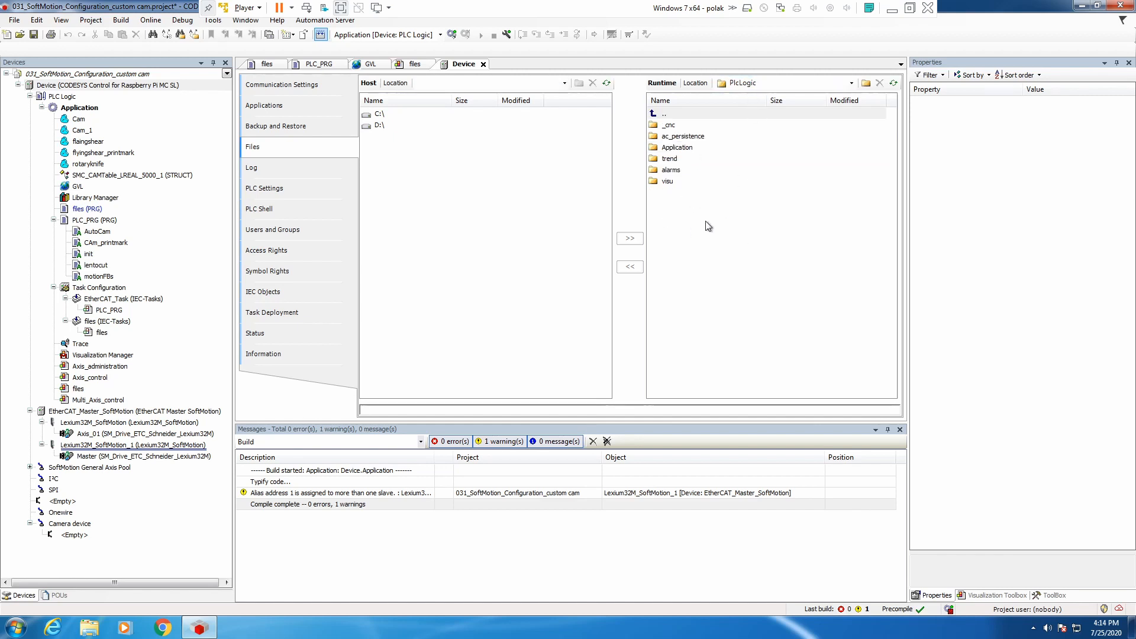
pyautogui.moveTo(651, 211)
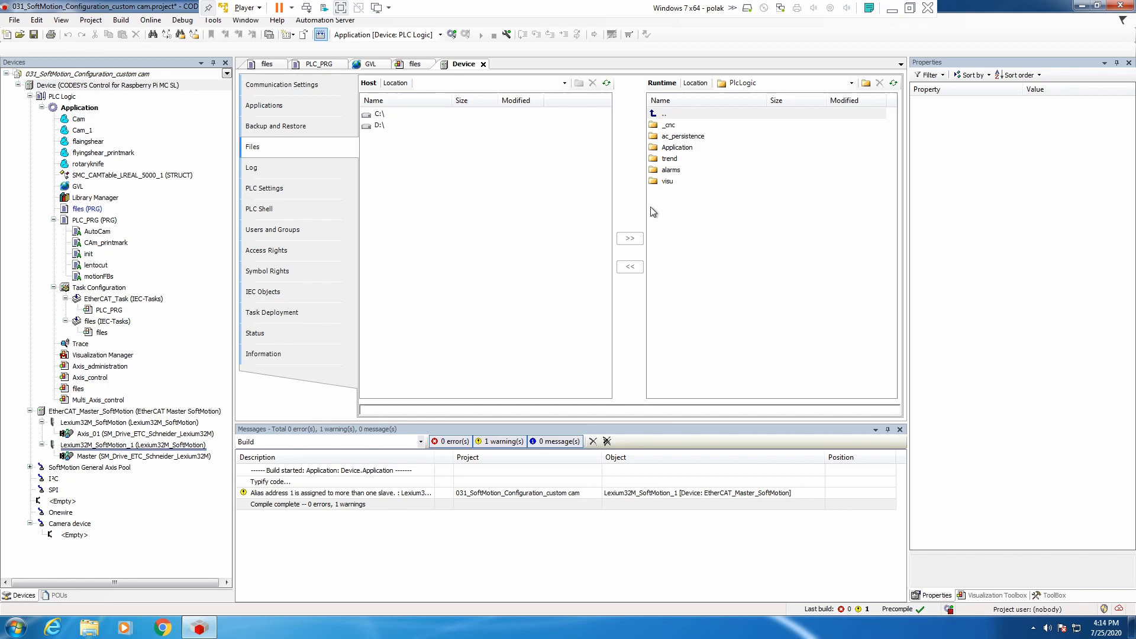
pyautogui.moveTo(451, 35)
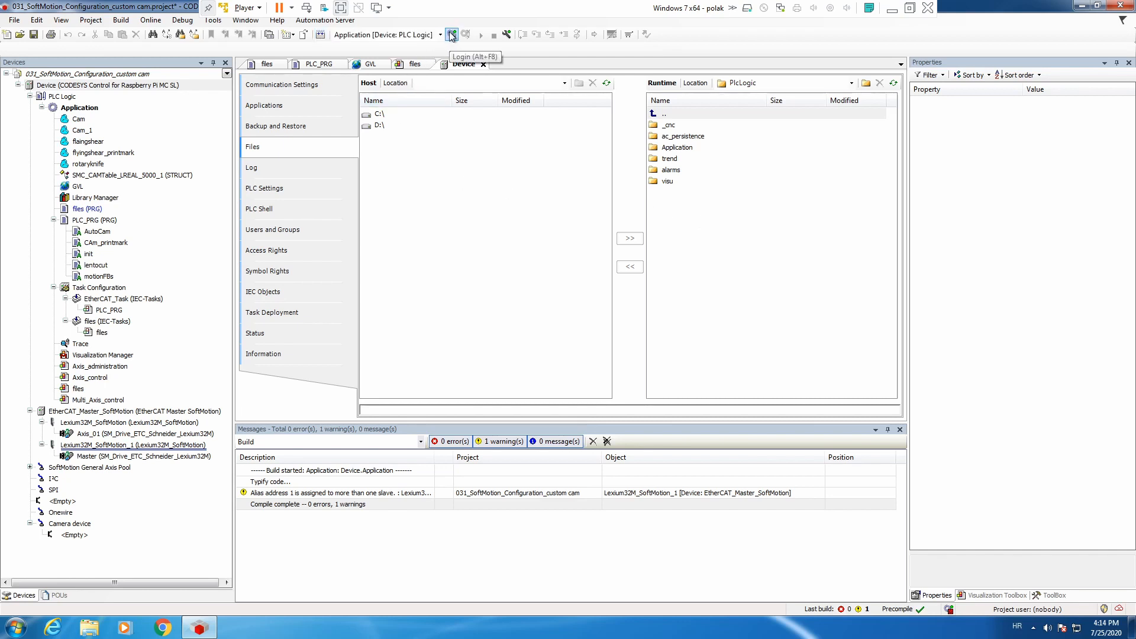
# Step: Log in, enter savedCAM as the visualization's file name and trigger bExecute
pyautogui.click(451, 34)
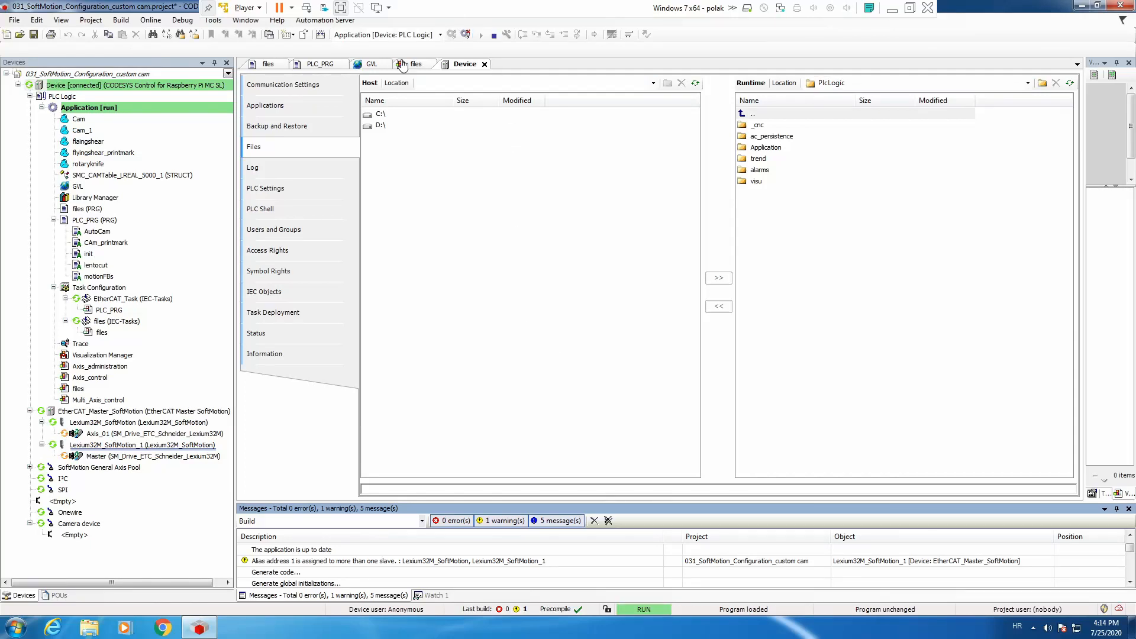
pyautogui.moveTo(414, 64)
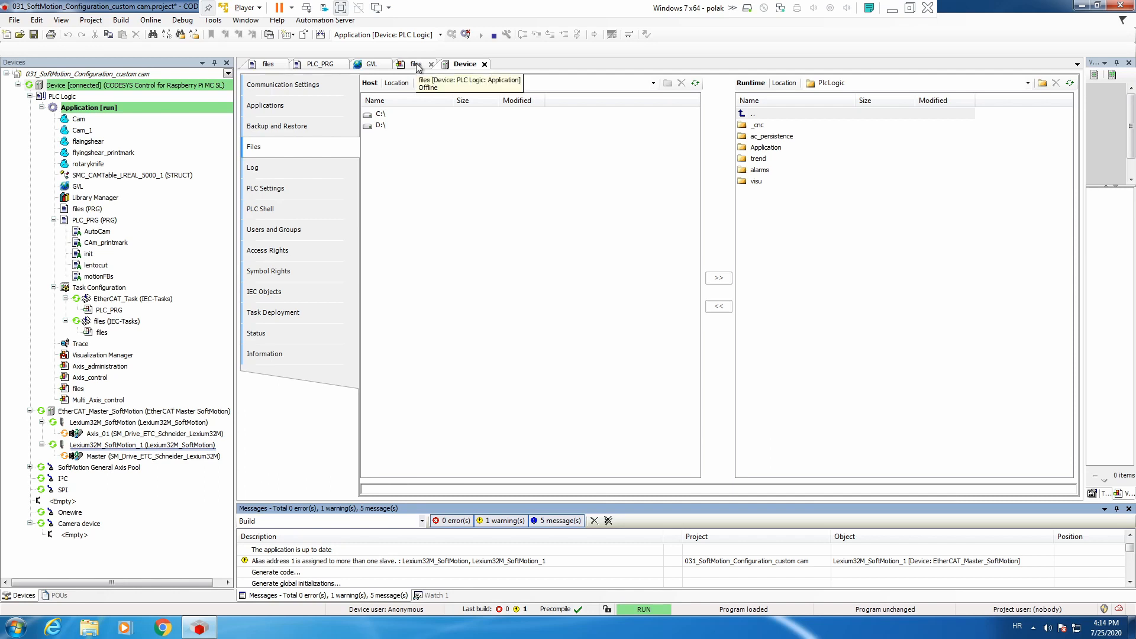
pyautogui.click(414, 64)
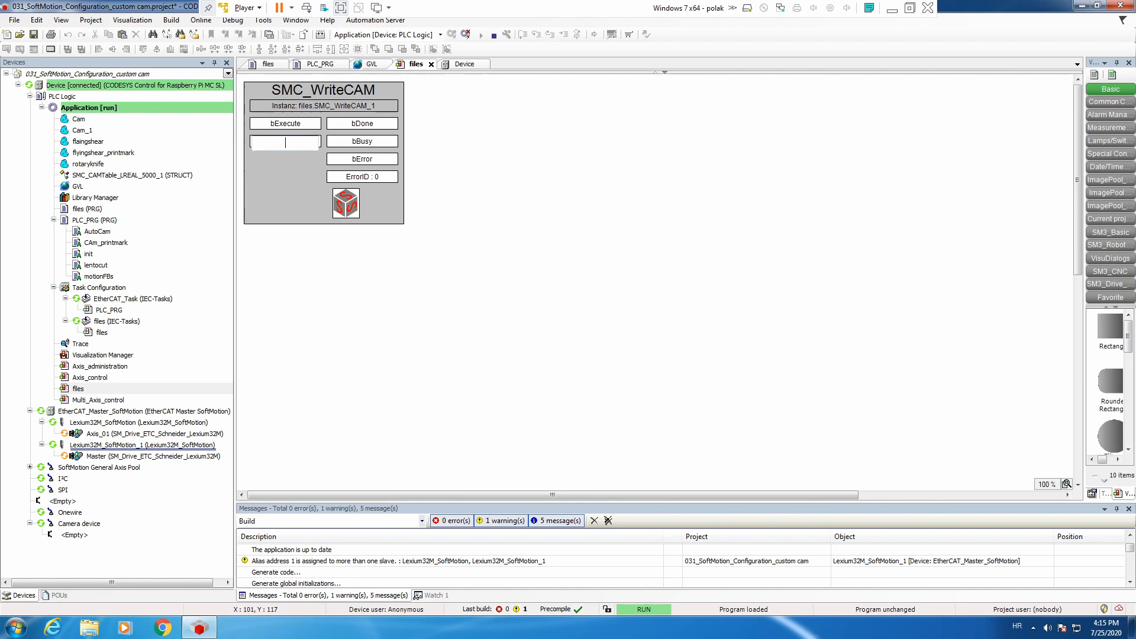
pyautogui.write('savedCAM')
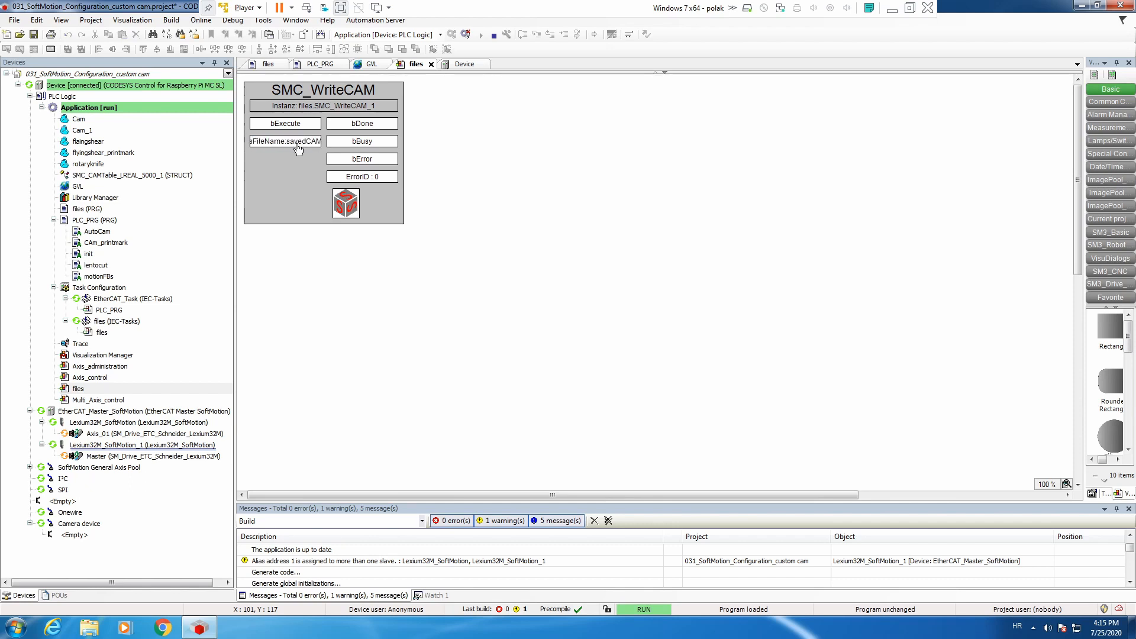
pyautogui.click(285, 123)
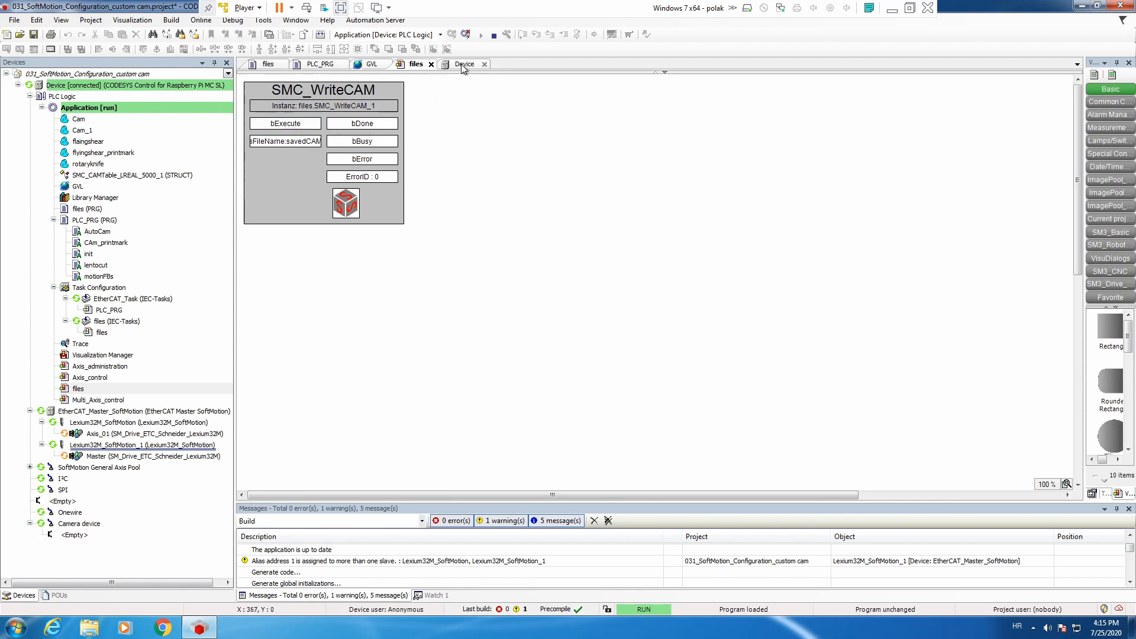
# Step: Return to the Device tab to find savedCAM (97.79 KB) in PlcLogic
pyautogui.click(465, 64)
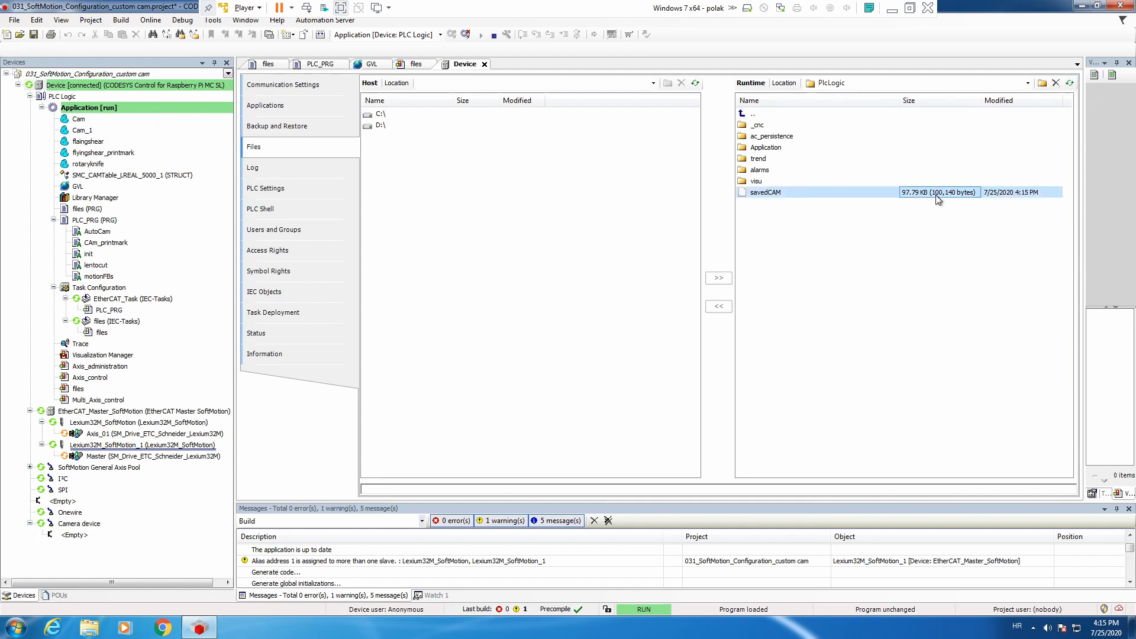
pyautogui.moveTo(777, 193)
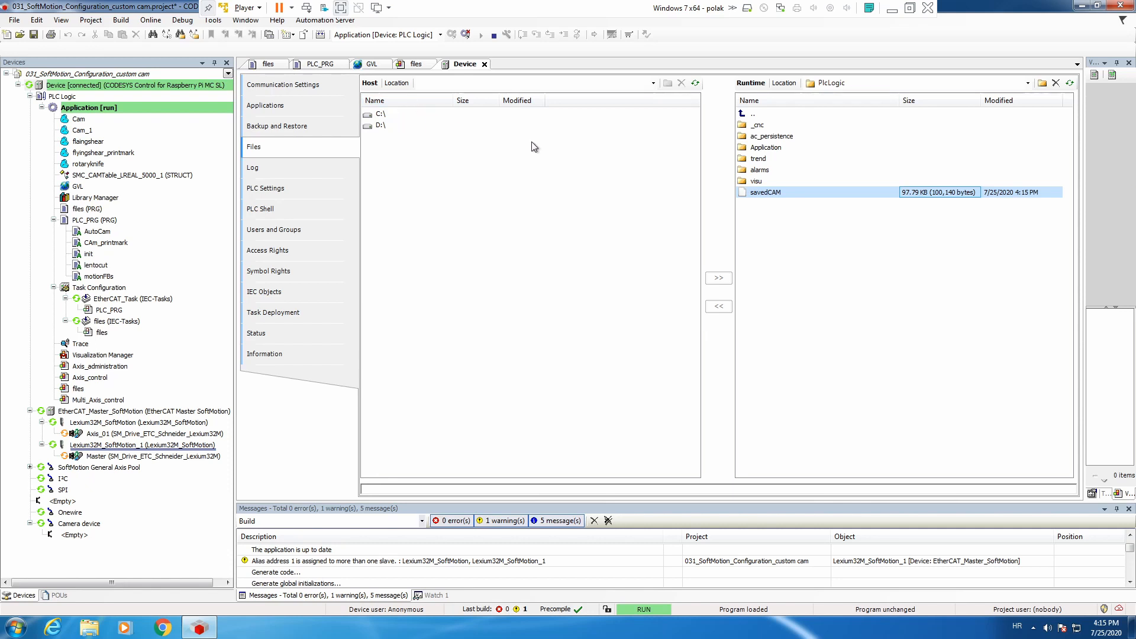
pyautogui.moveTo(828, 261)
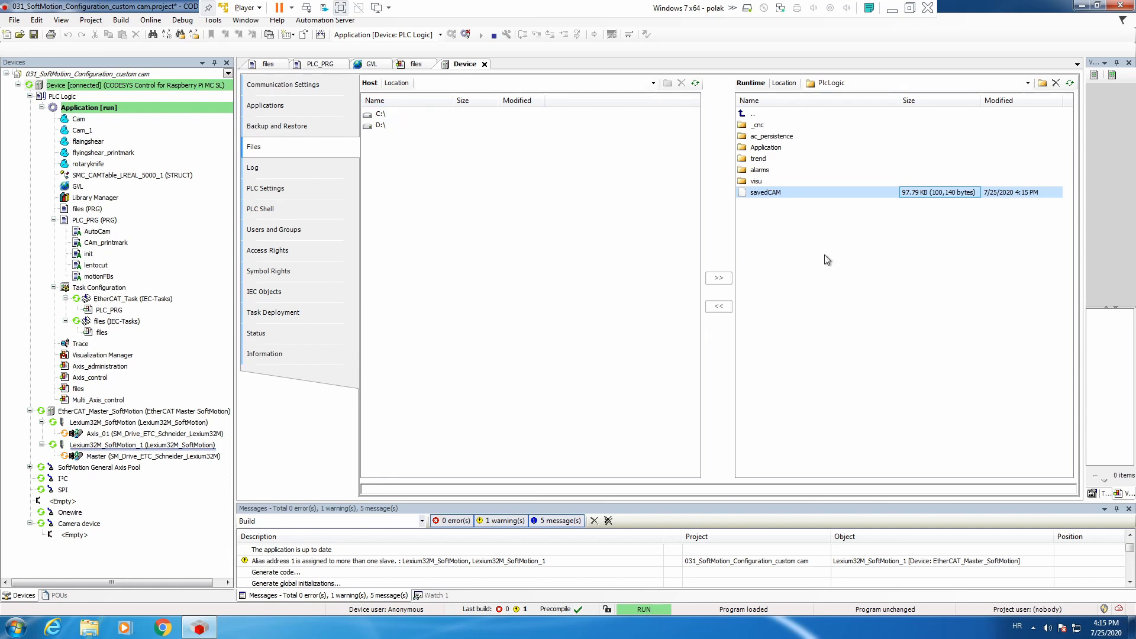